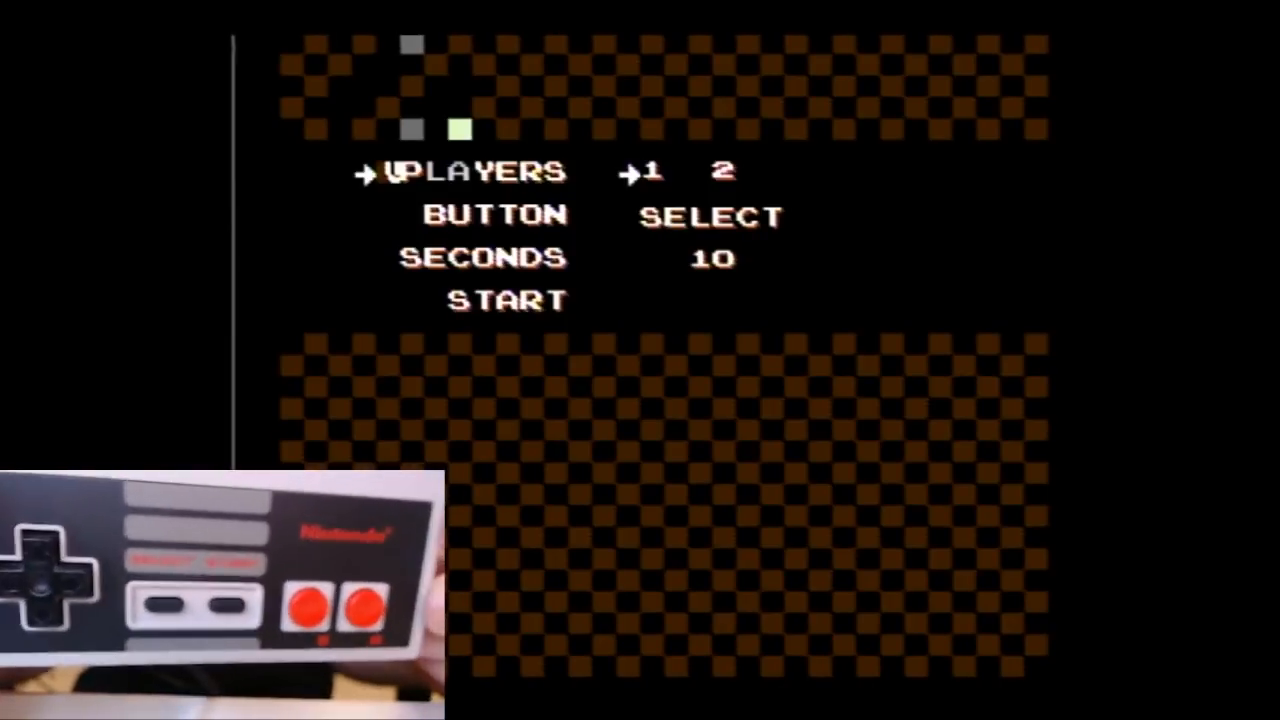
Step: Move the cursor to BUTTON and set the tested button to B
{"action": "key", "text": "down"}
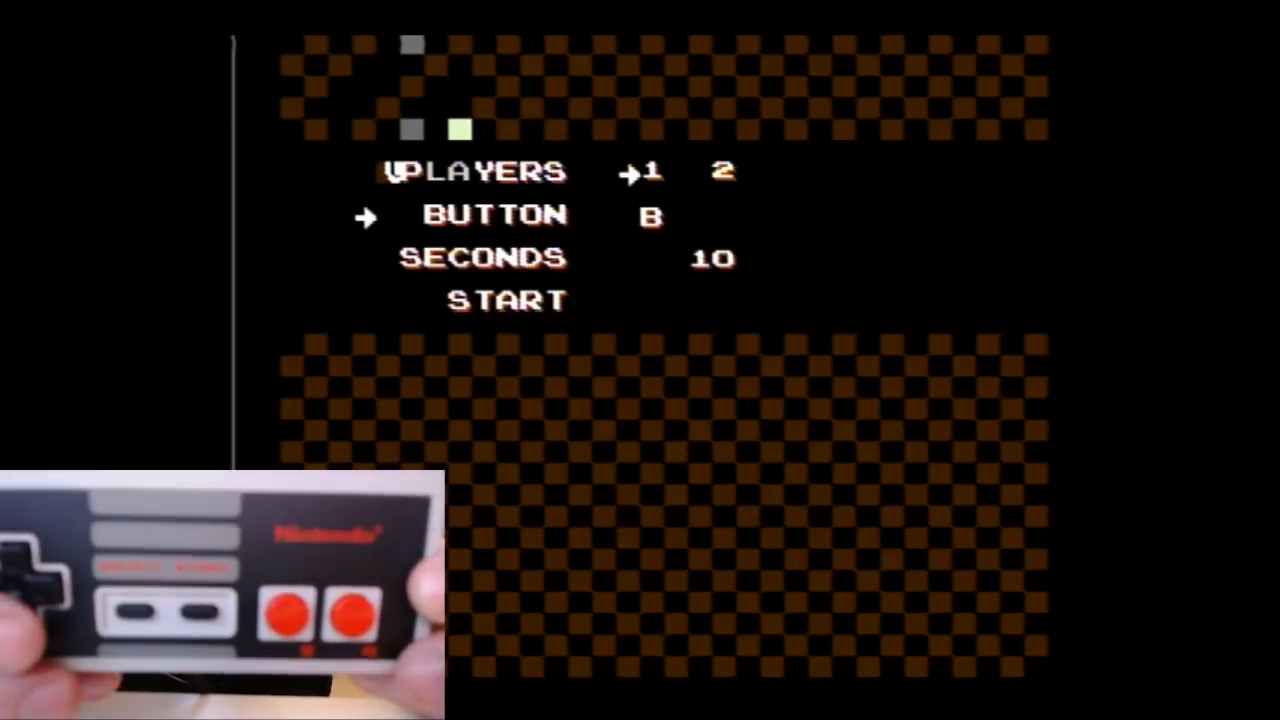
Step: Set SECONDS to 01, then cycle through START back to PLAYERS
{"action": "key", "text": "Down"}
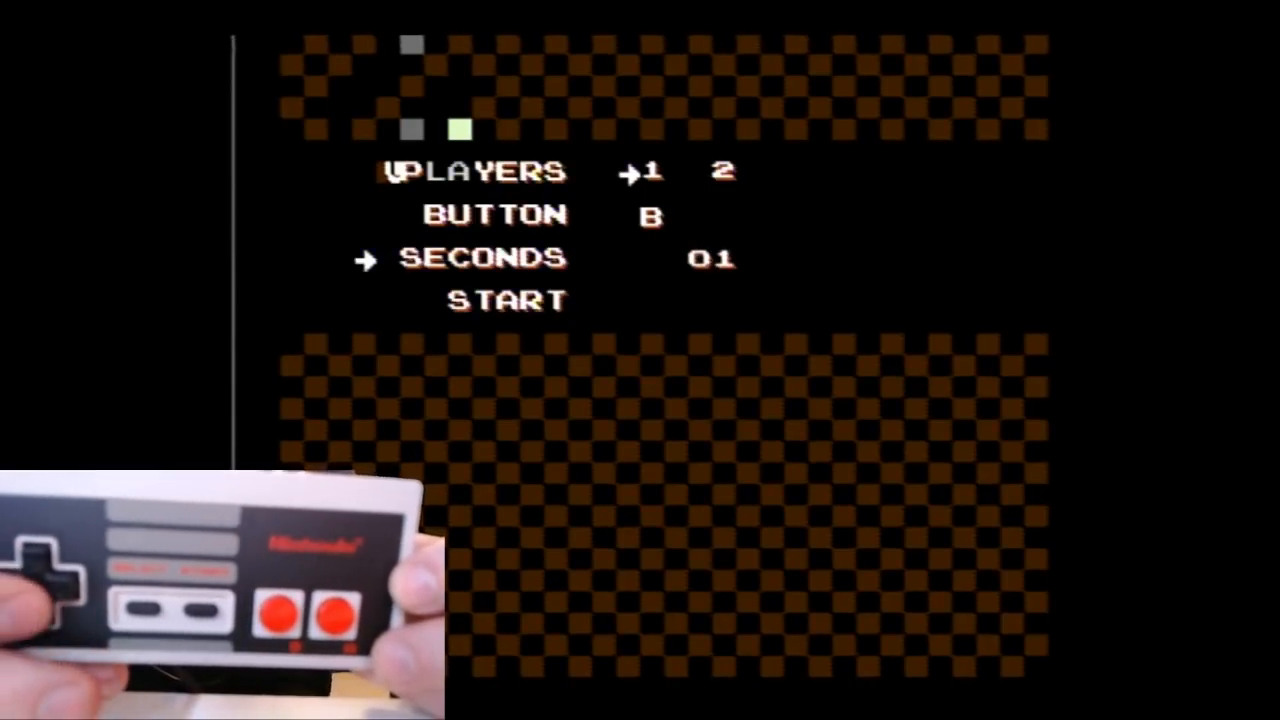
{"action": "key", "text": "Down"}
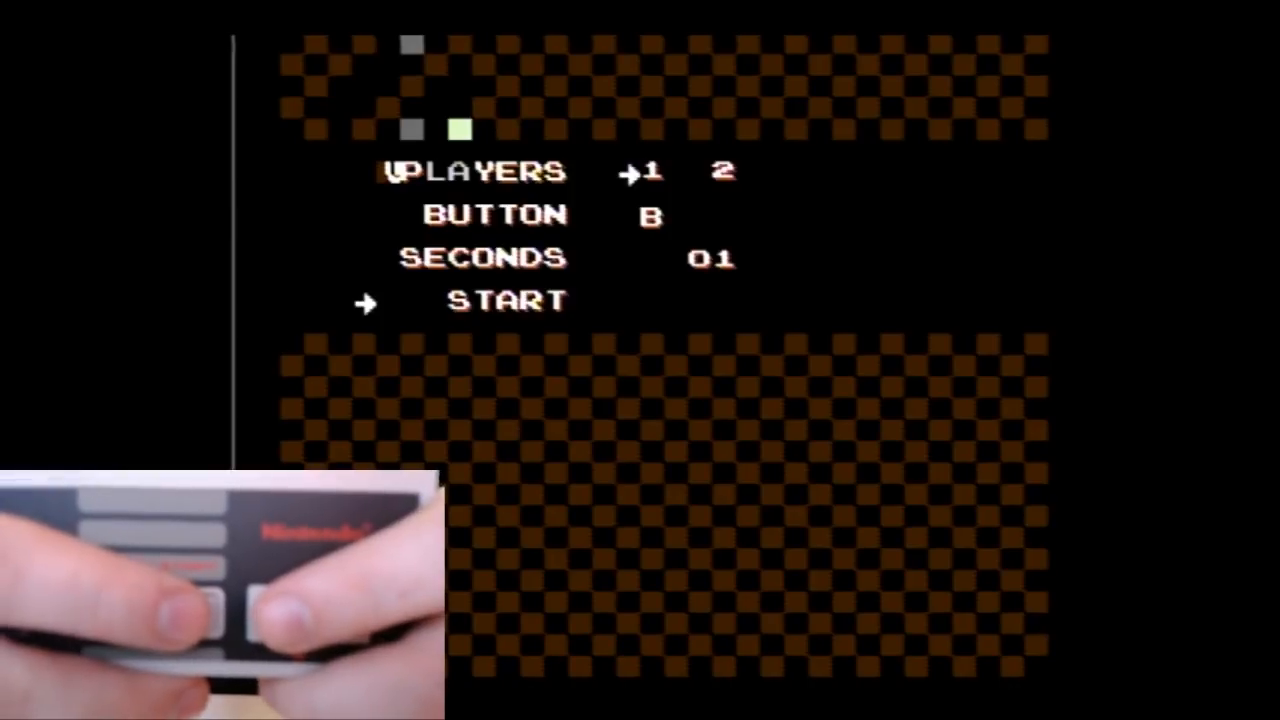
{"action": "key", "text": "enter"}
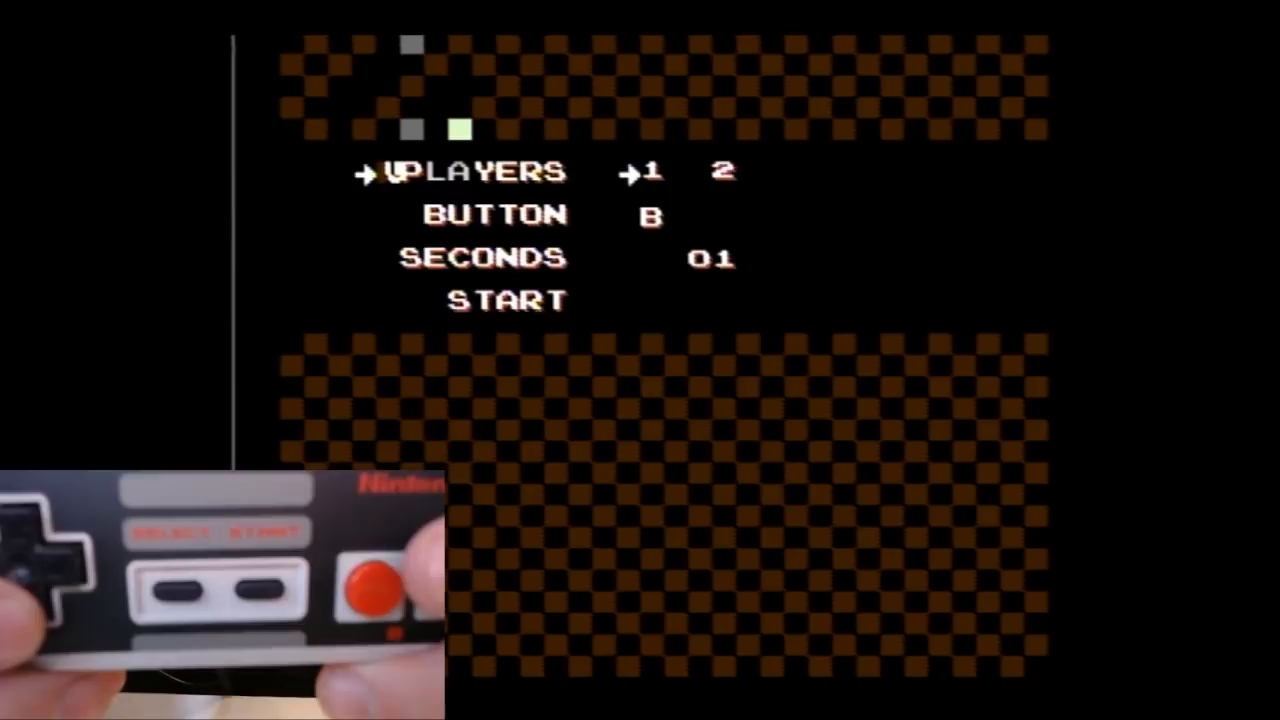
Step: Restore SECONDS to 10 and leave the cursor on START
{"action": "key", "text": "down"}
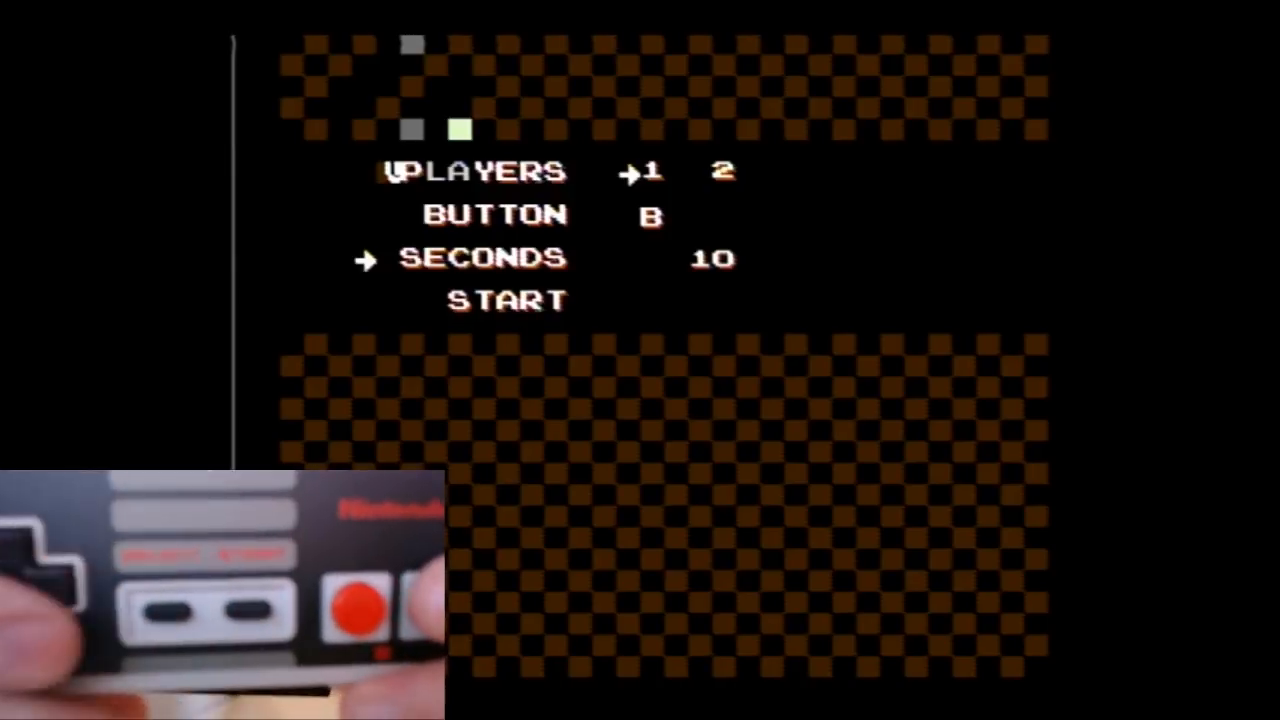
{"action": "key", "text": "down"}
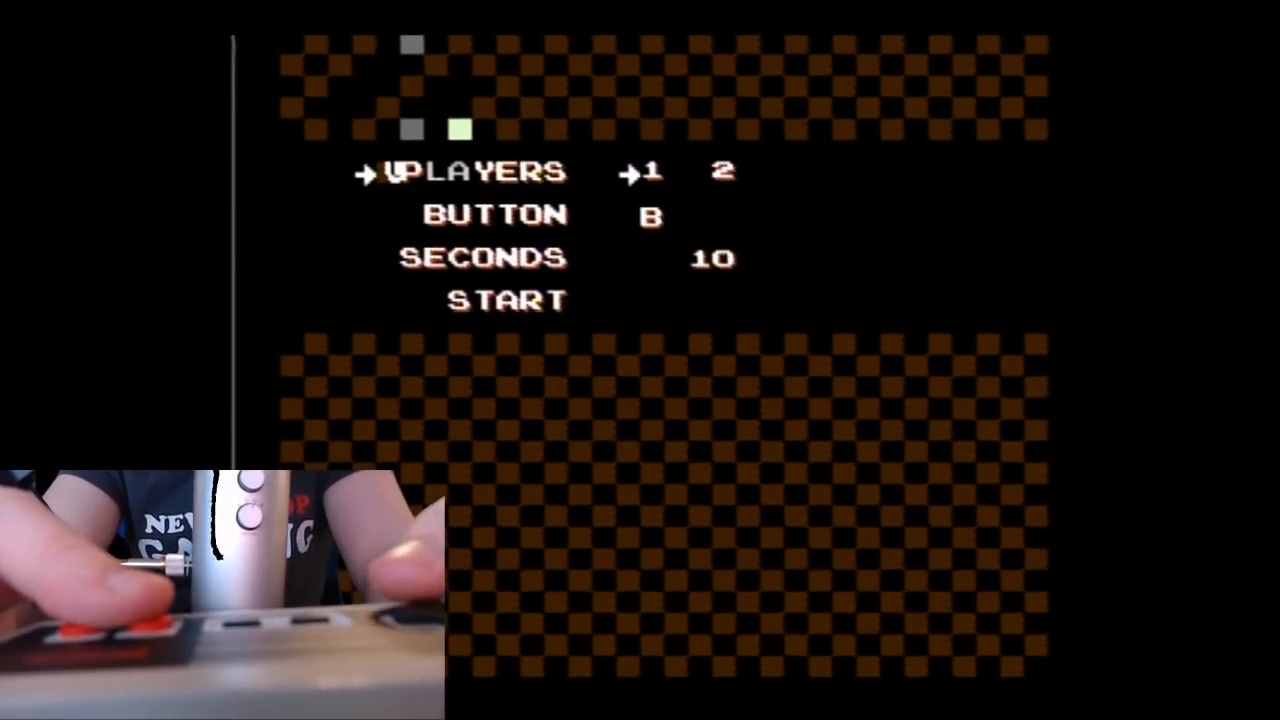
{"action": "key", "text": "Down"}
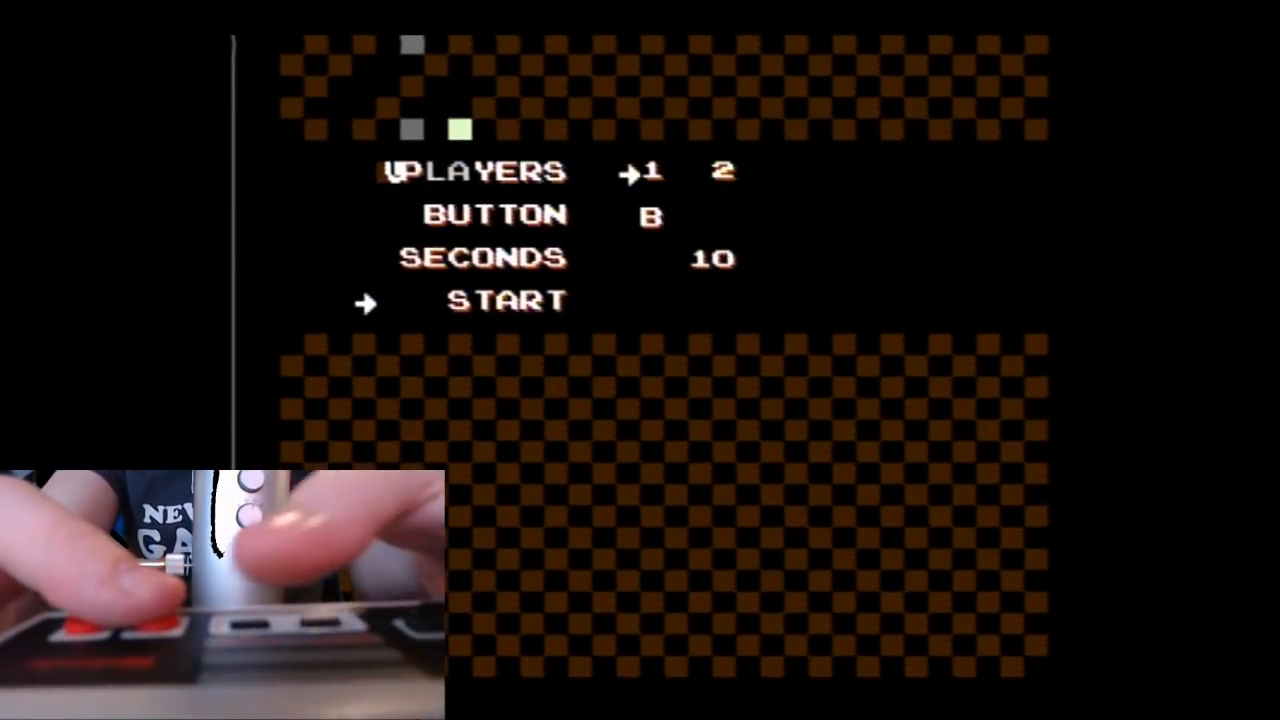